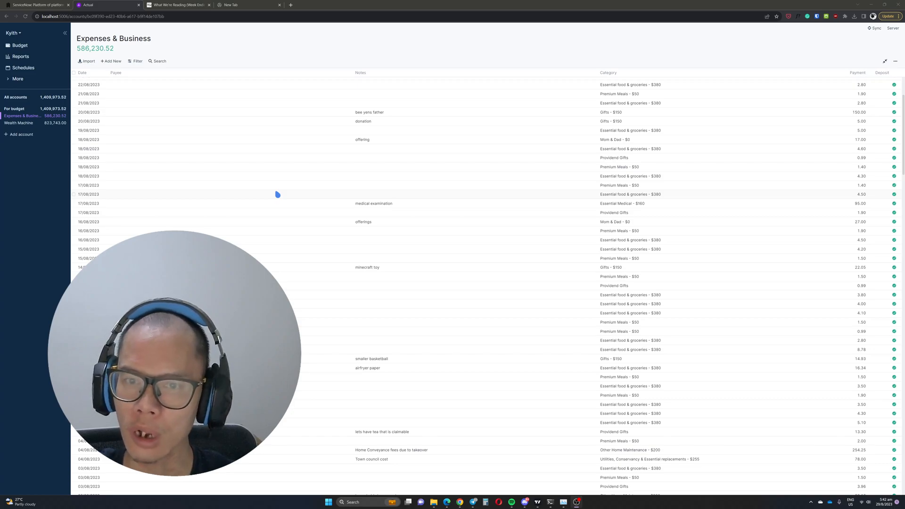
pyautogui.moveTo(437, 268)
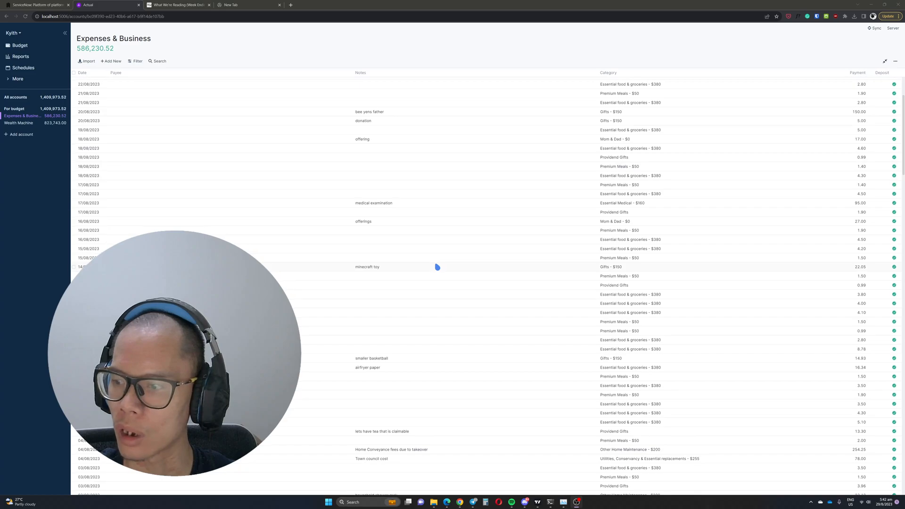
# Add a Date 'is less than or equals' 24/08/2023 filter to the Expenses & Business register.
pyautogui.scroll(3)
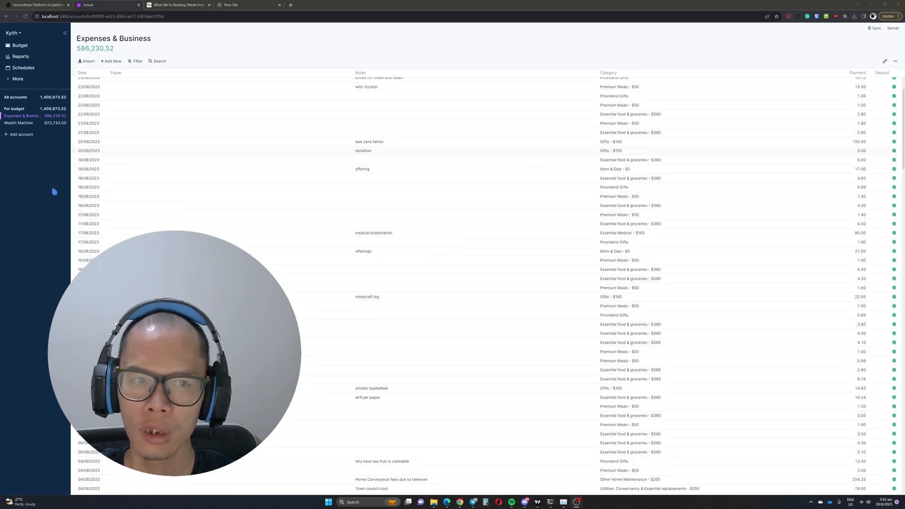
pyautogui.moveTo(447, 227)
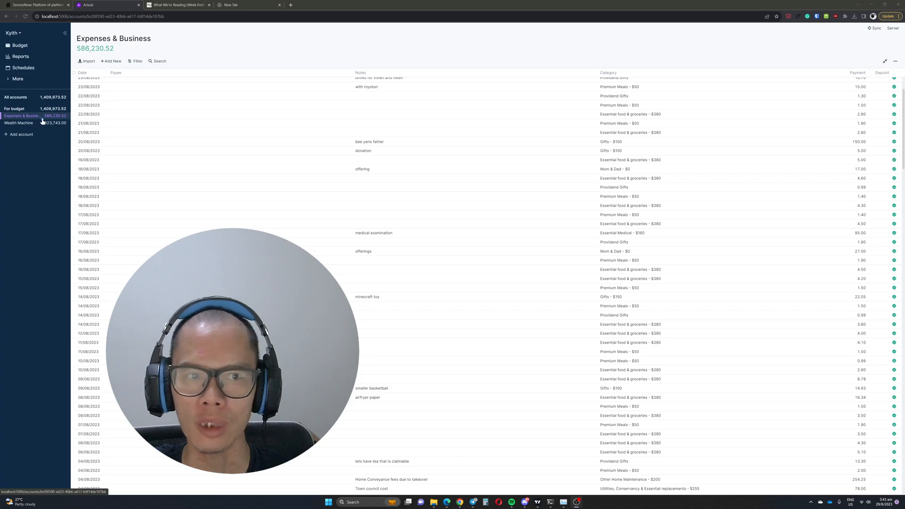
pyautogui.moveTo(221, 121)
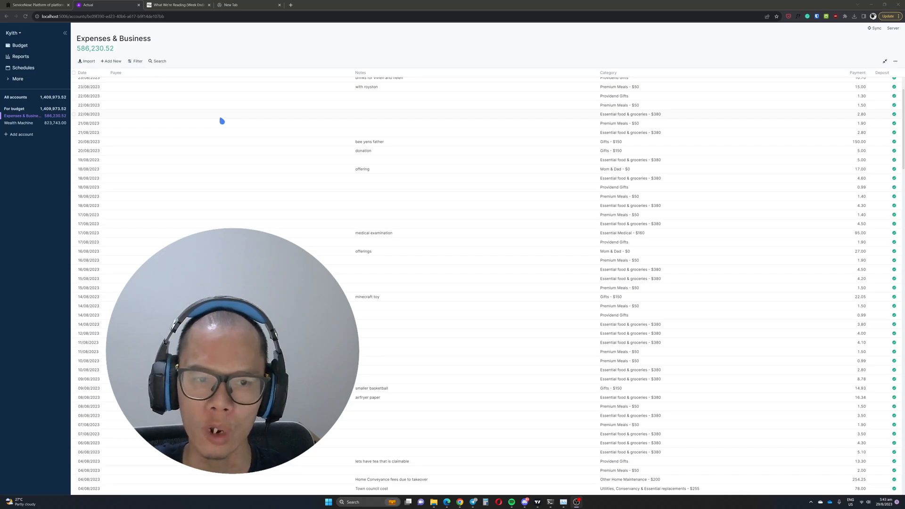
pyautogui.moveTo(136, 72)
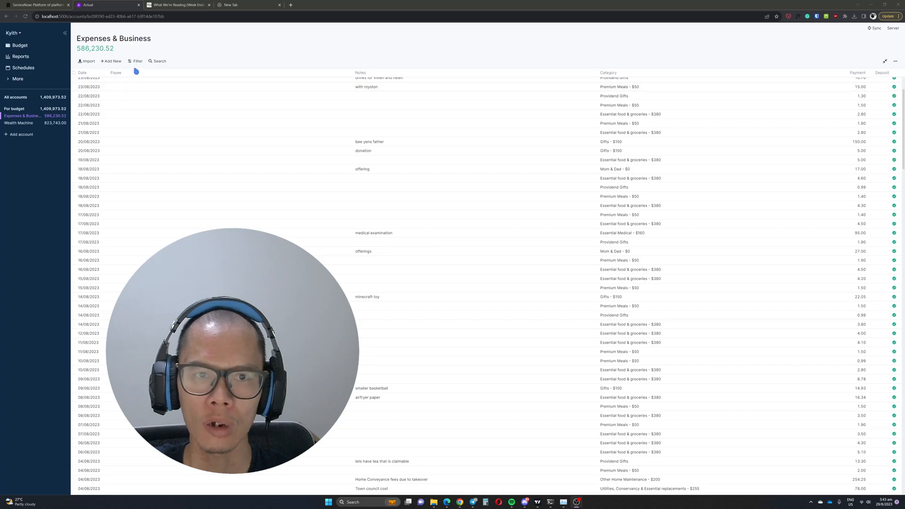
pyautogui.click(136, 61)
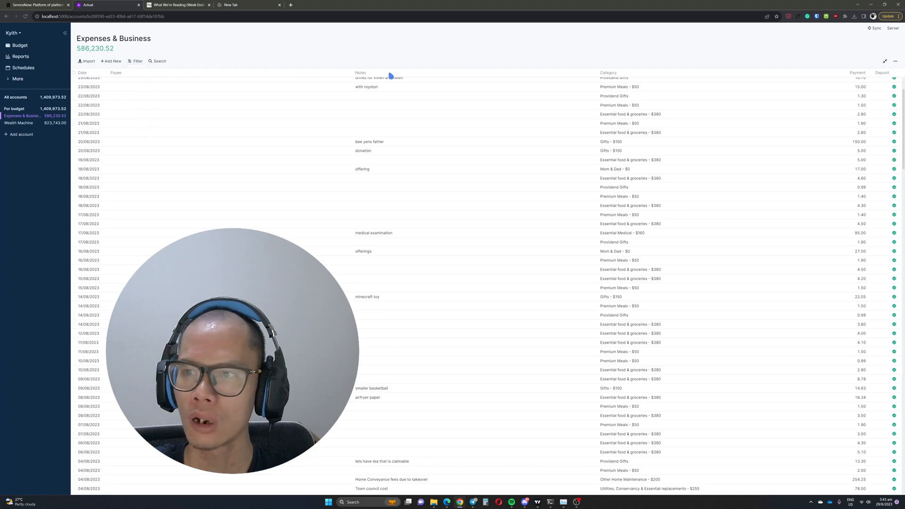
pyautogui.moveTo(247, 99)
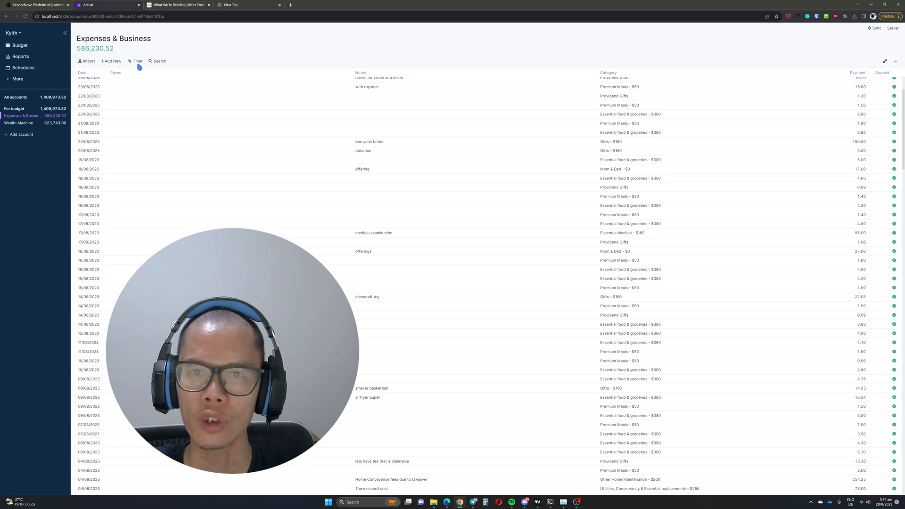
pyautogui.click(137, 61)
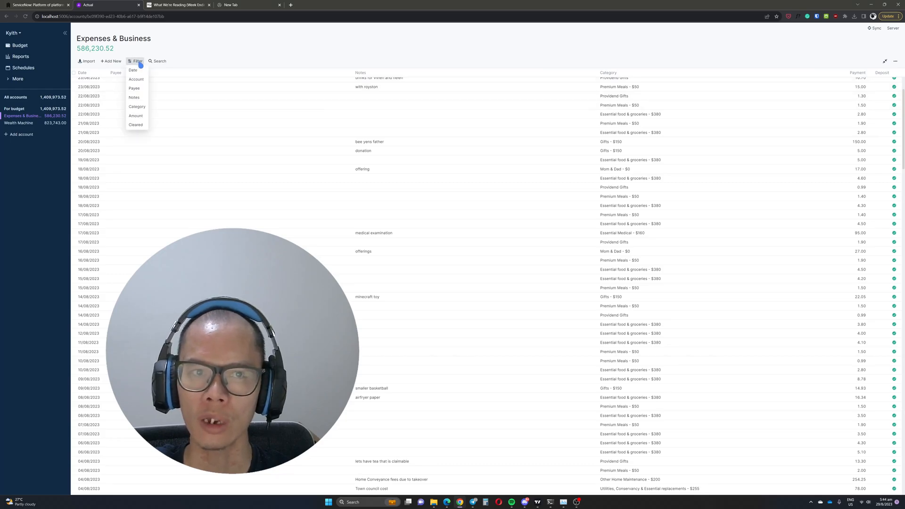
pyautogui.moveTo(134, 97)
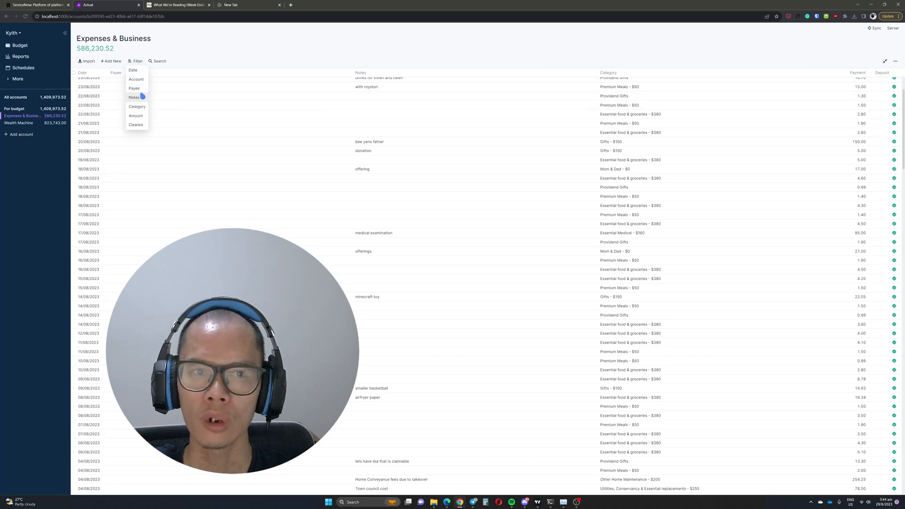
pyautogui.moveTo(137, 106)
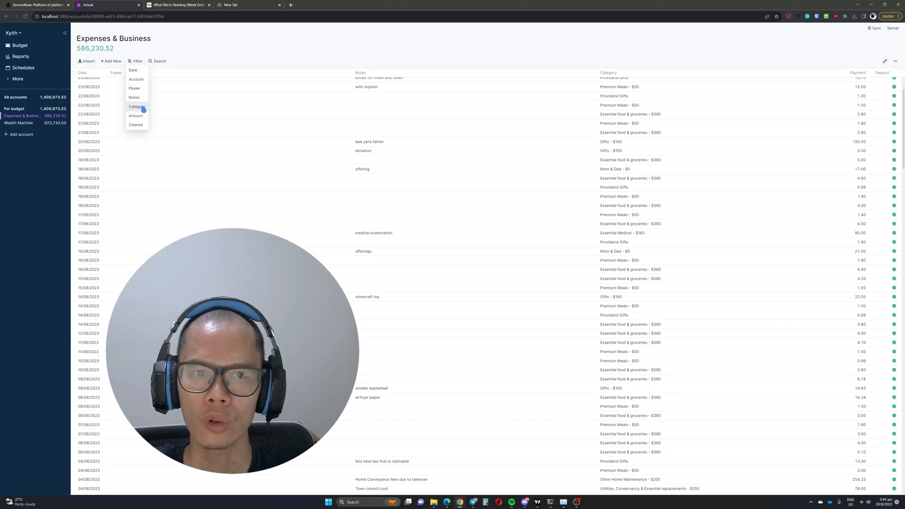
pyautogui.click(133, 70)
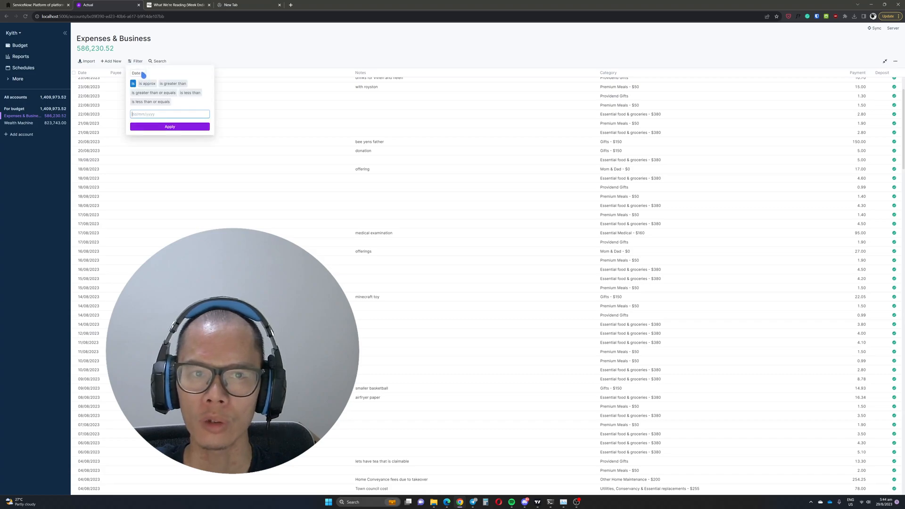
pyautogui.moveTo(155, 98)
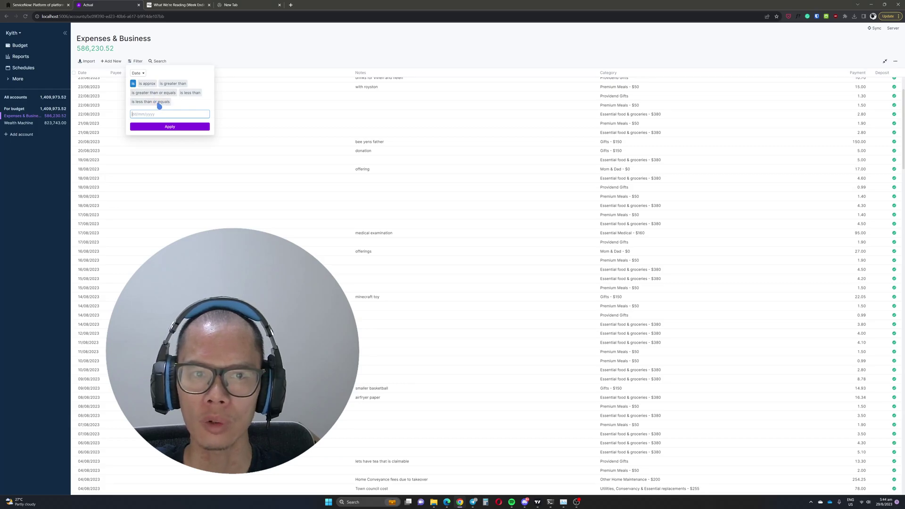
pyautogui.click(149, 101)
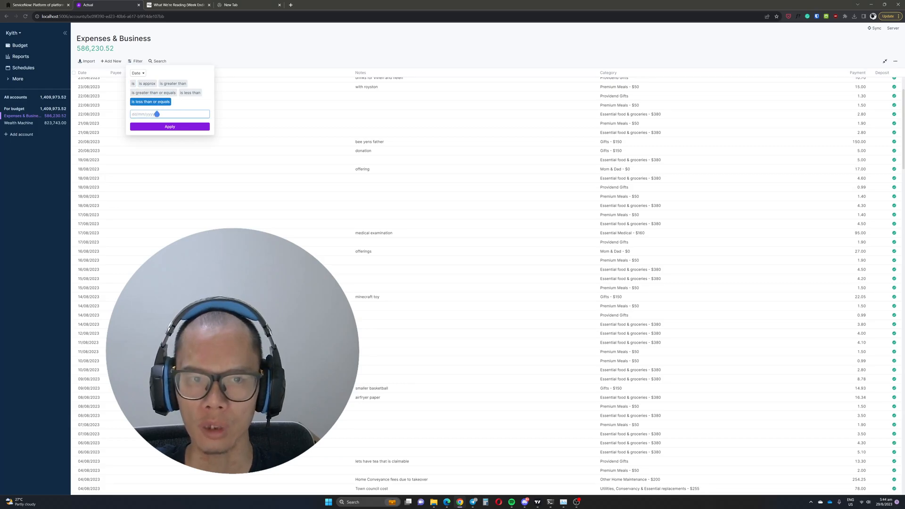
pyautogui.write('24')
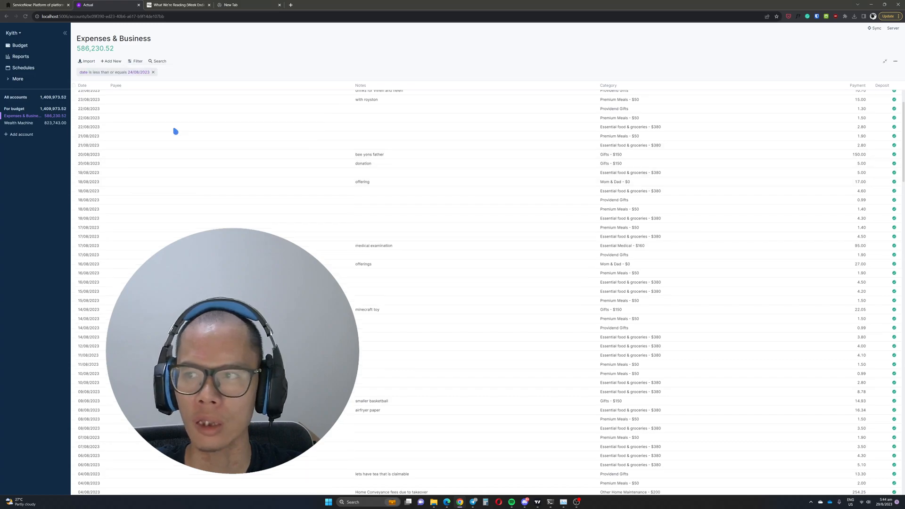
pyautogui.scroll(3)
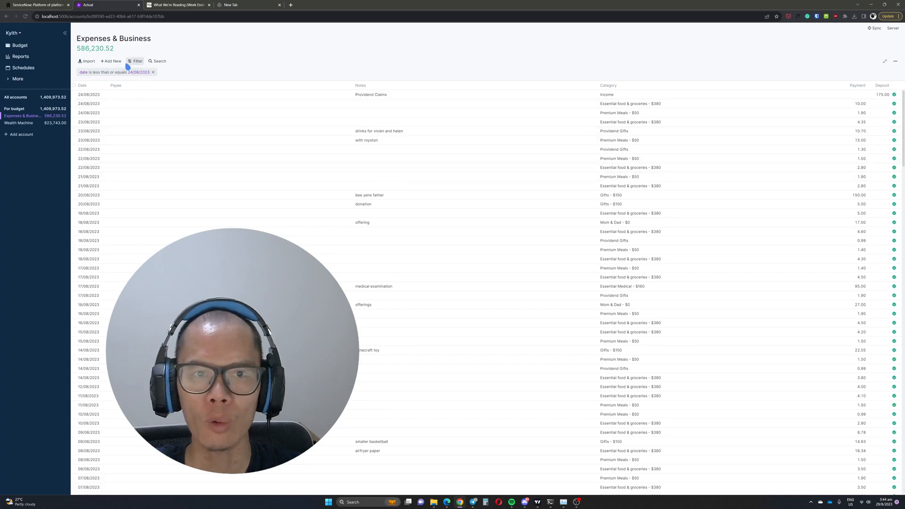
# Add a second Date filter 'is greater than or equals' 01/08/2023.
pyautogui.click(137, 61)
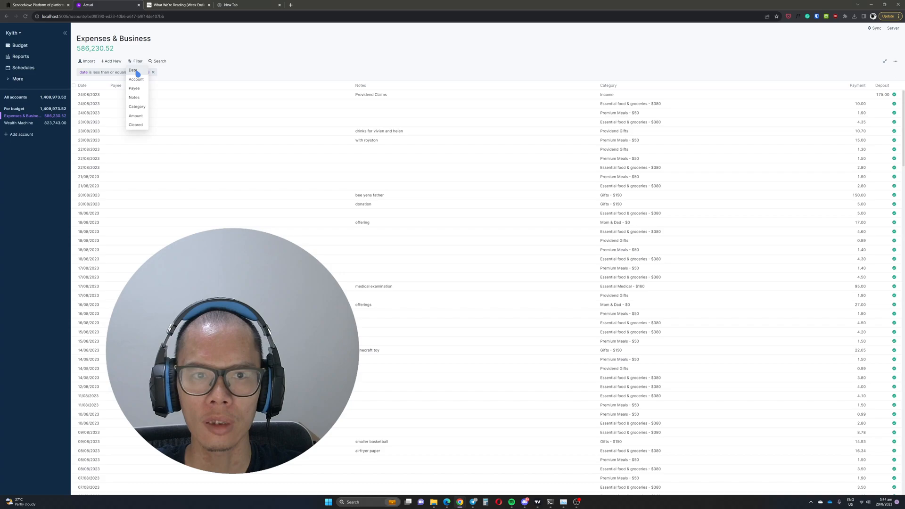
pyautogui.click(134, 70)
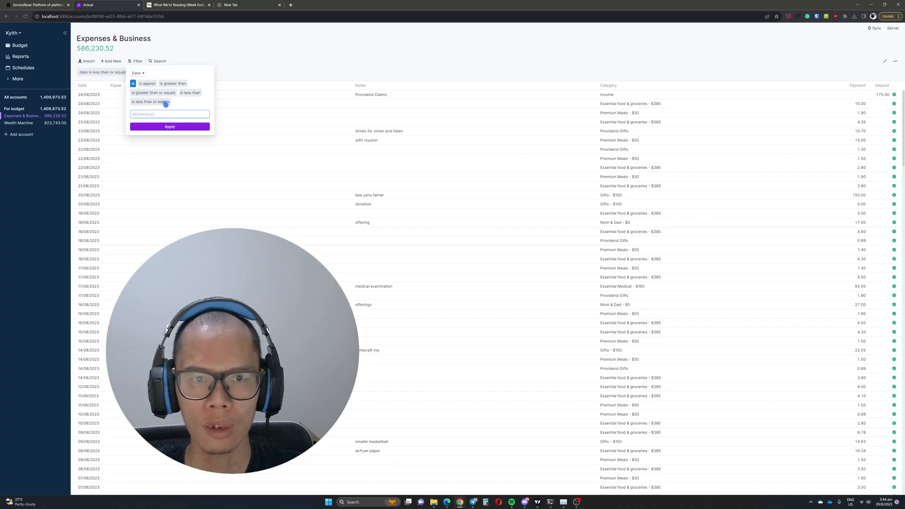
pyautogui.click(153, 92)
pyautogui.write('01/08/2023')
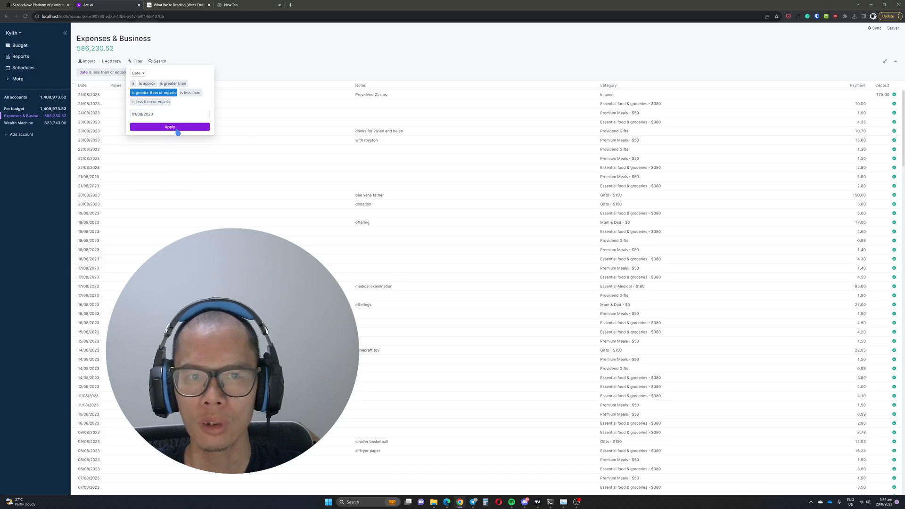
pyautogui.click(169, 127)
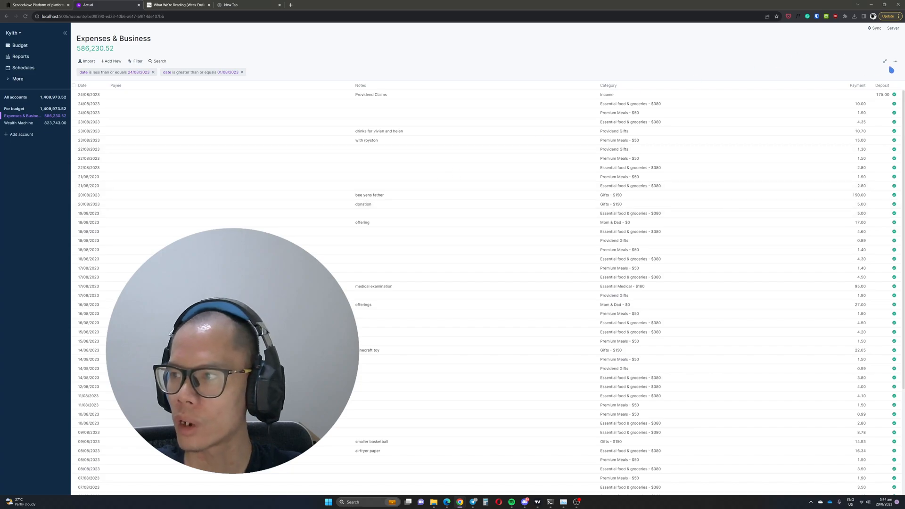
pyautogui.click(895, 61)
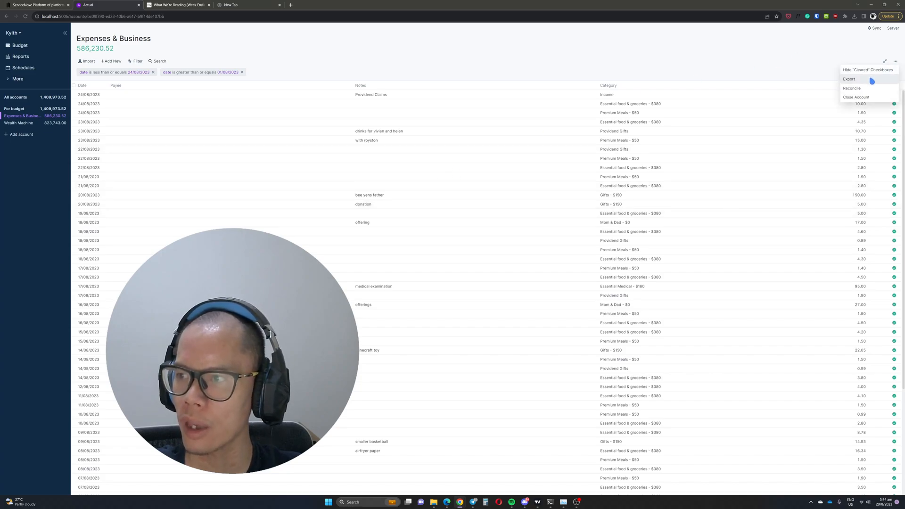
# Export the filtered register and select Expenses-&-Business (2) in Downloads.
pyautogui.click(849, 79)
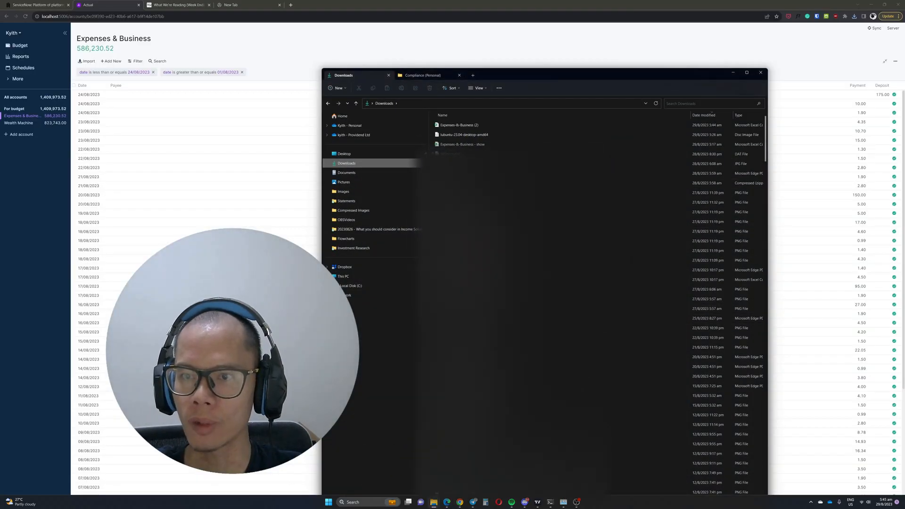
pyautogui.click(461, 124)
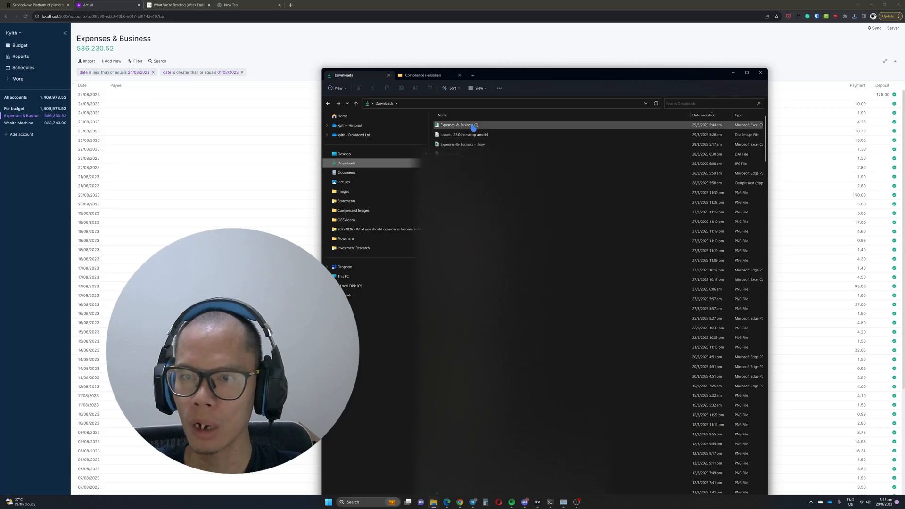
pyautogui.moveTo(462, 125)
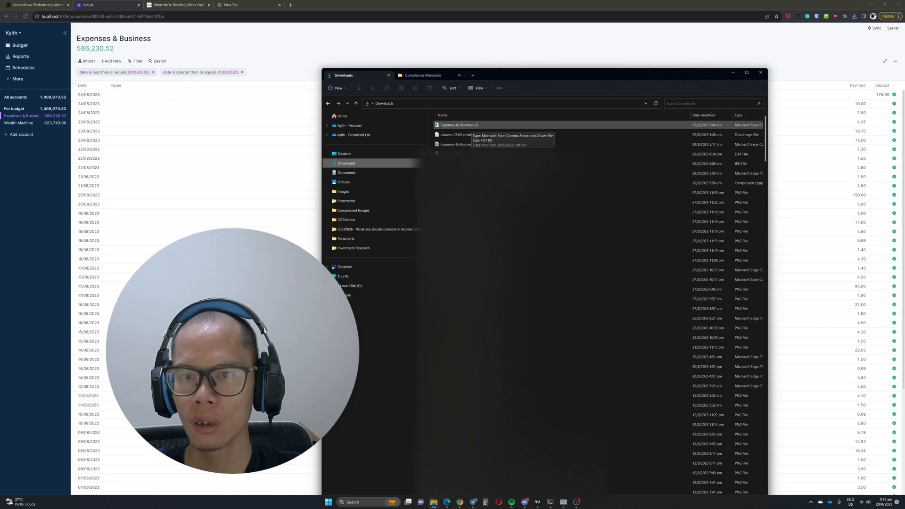
pyautogui.click(458, 124)
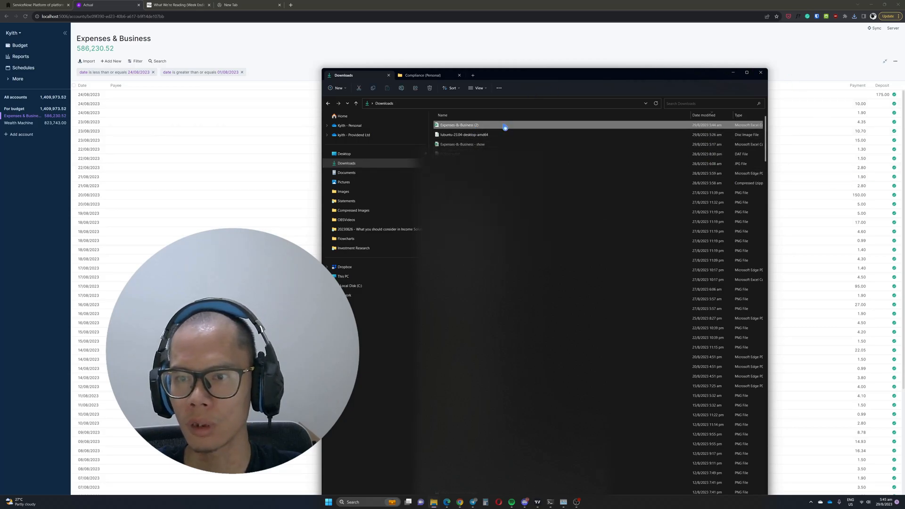
# Open Expenses-&-Business (2).csv in Excel and reposition the window.
pyautogui.doubleClick(459, 124)
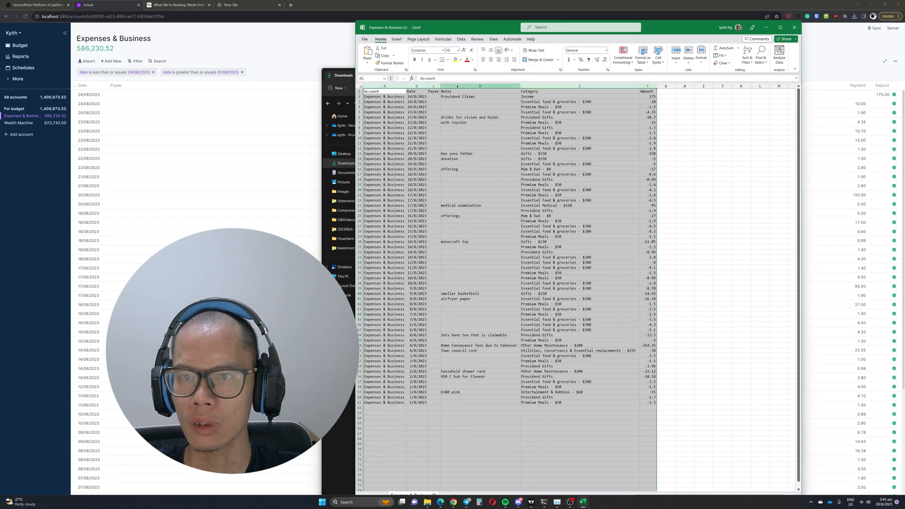
pyautogui.click(647, 148)
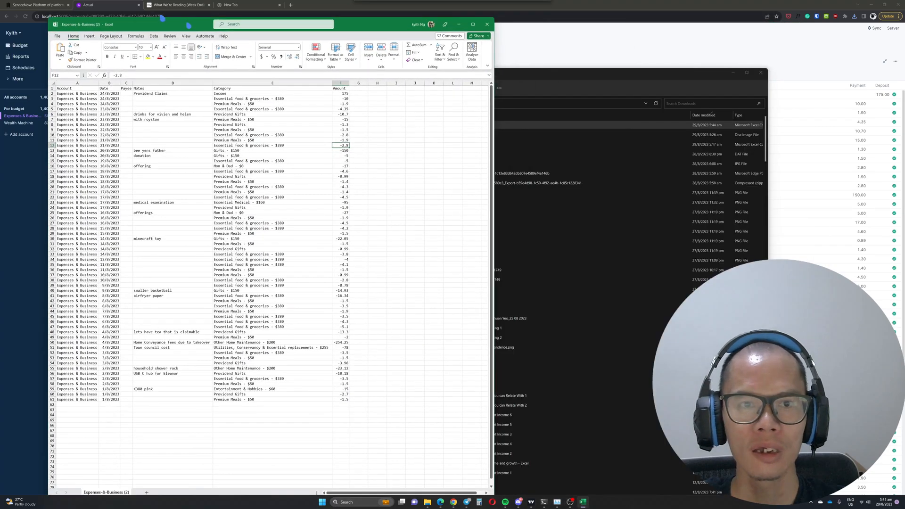
pyautogui.click(473, 23)
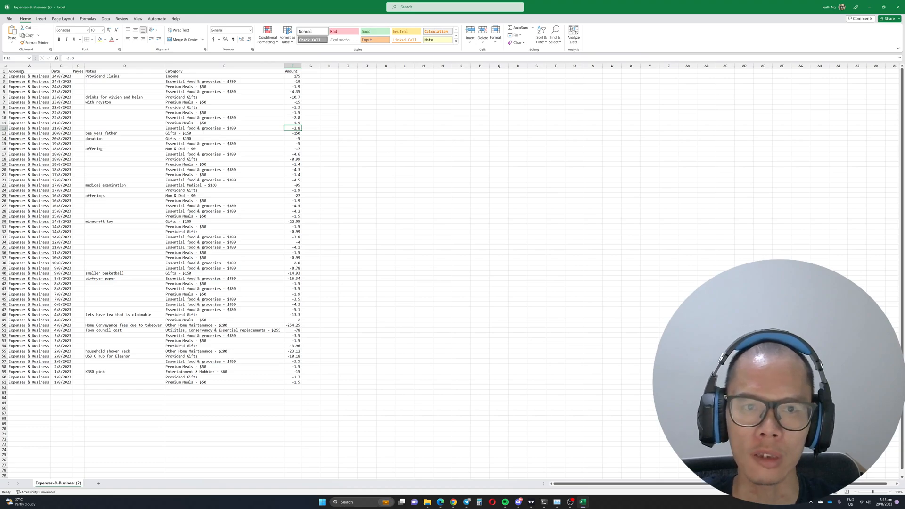
# Select the whole transaction data range as the pivot table source.
pyautogui.click(17, 71)
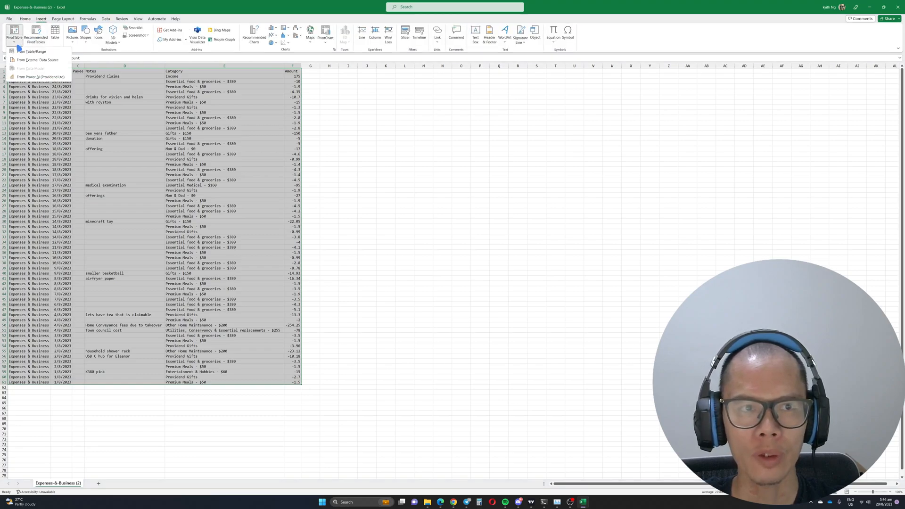
# Create a pivot table from the data range at H1 on the existing worksheet.
pyautogui.click(29, 51)
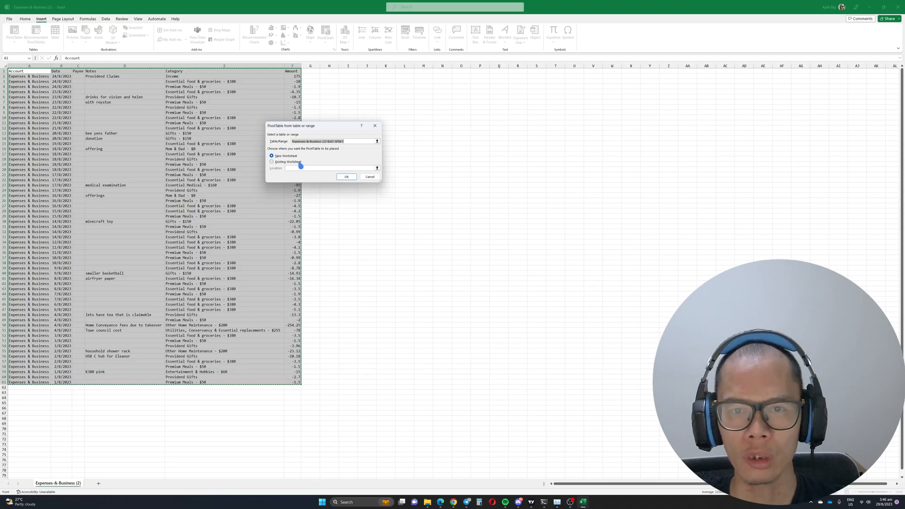
pyautogui.click(272, 162)
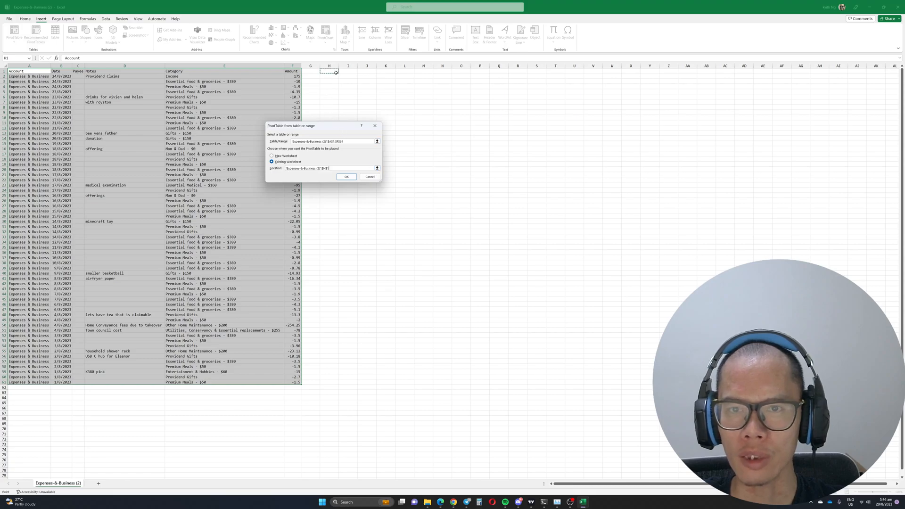
pyautogui.click(346, 177)
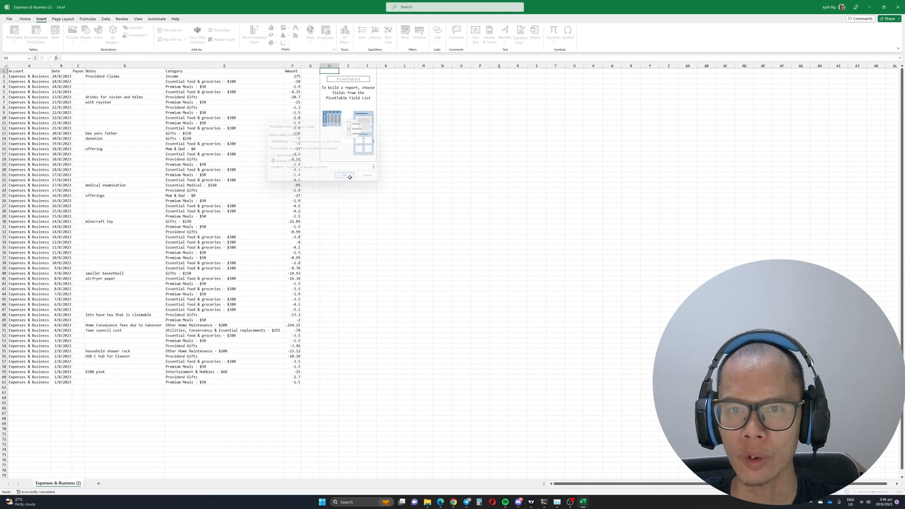
pyautogui.click(344, 175)
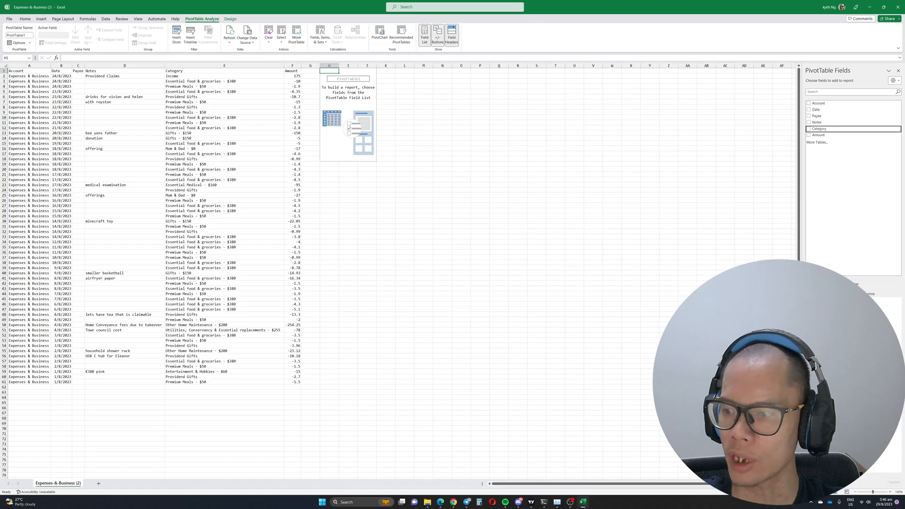
# Put Category in pivot rows and Sum of Amount in values, then review category totals.
pyautogui.click(809, 128)
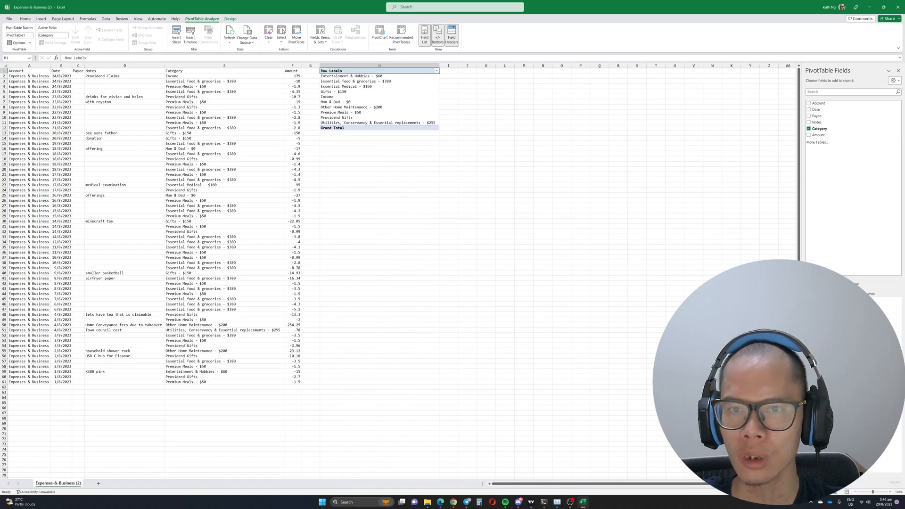
pyautogui.moveTo(385, 97)
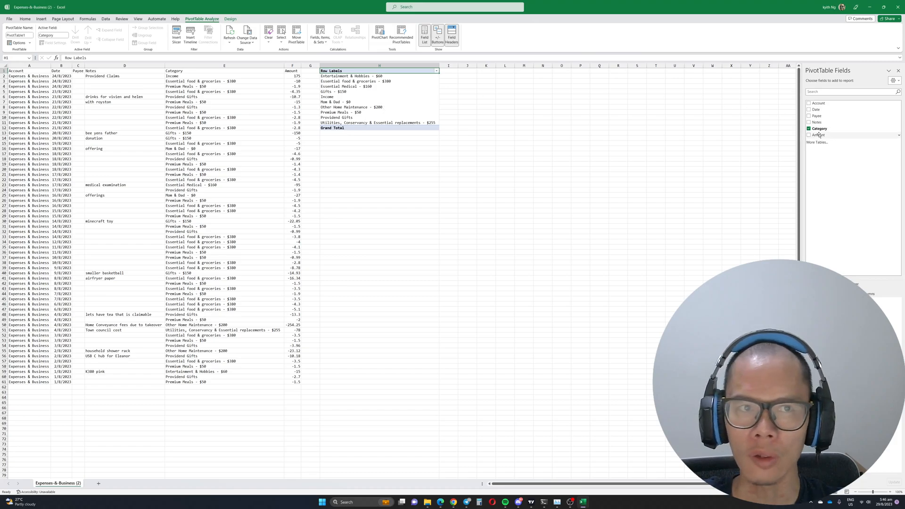
pyautogui.click(818, 135)
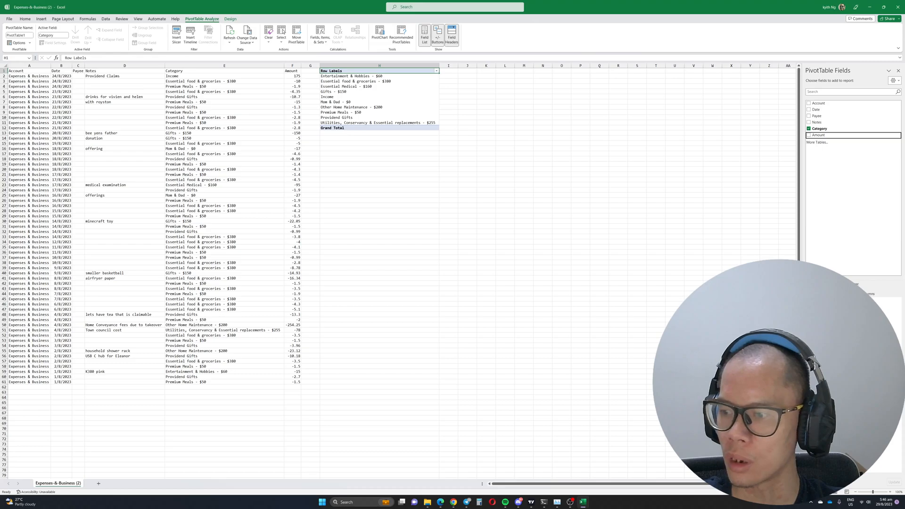
pyautogui.click(809, 135)
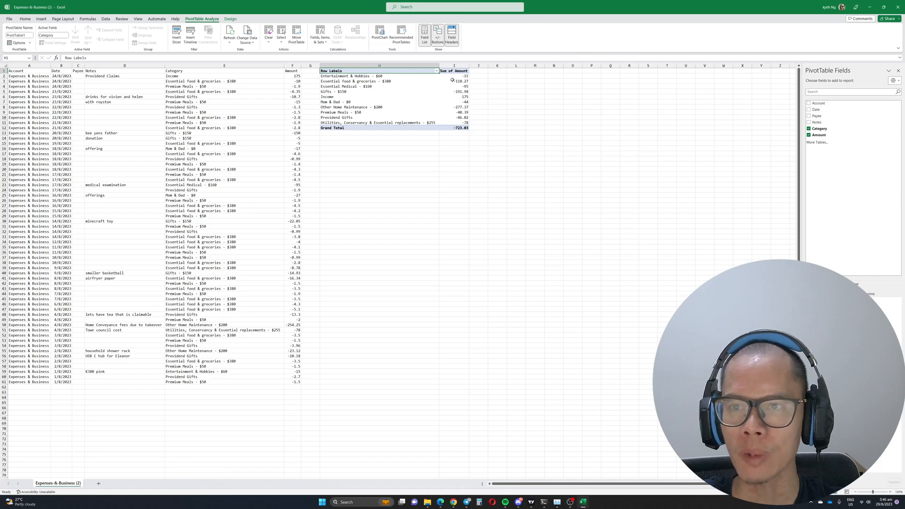
pyautogui.click(454, 75)
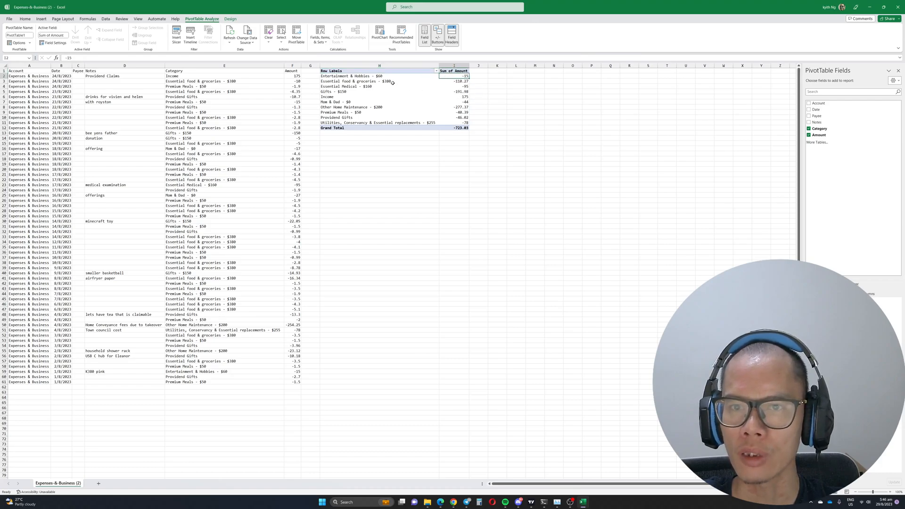
pyautogui.click(379, 81)
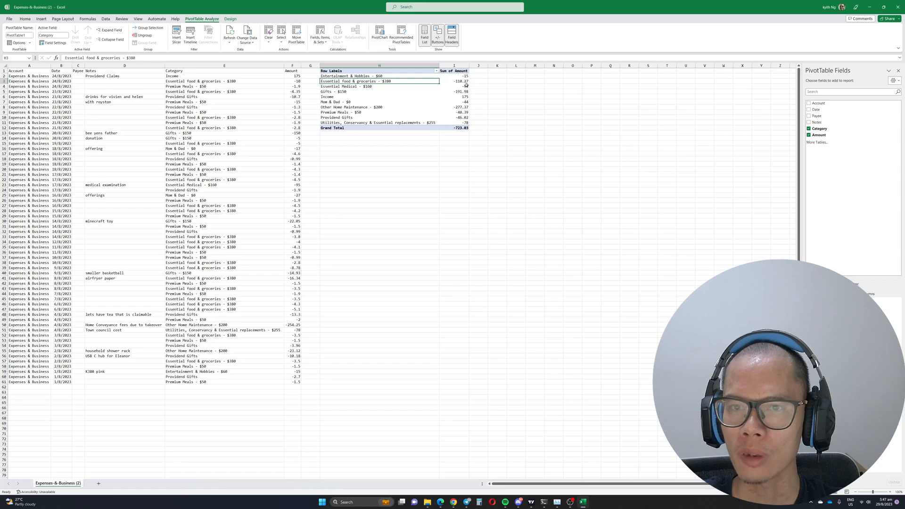
pyautogui.moveTo(462, 82)
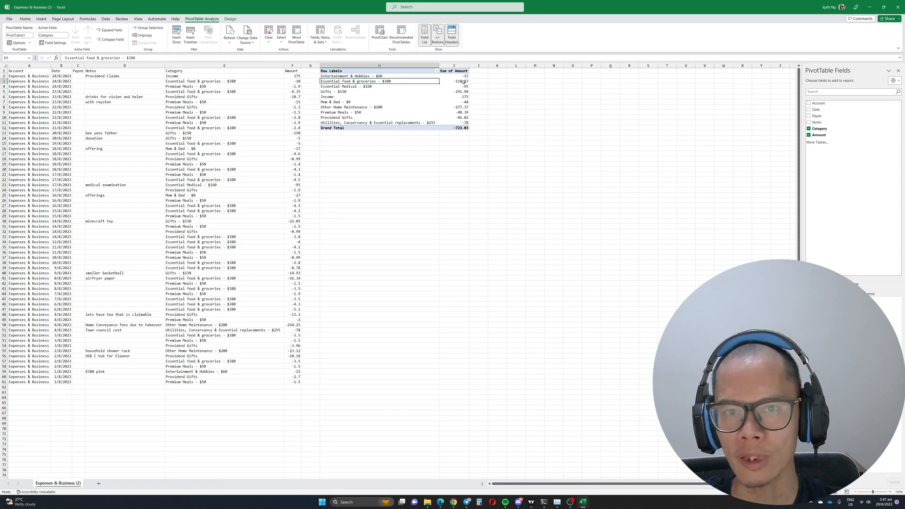
pyautogui.moveTo(288, 95)
pyautogui.write('N Am')
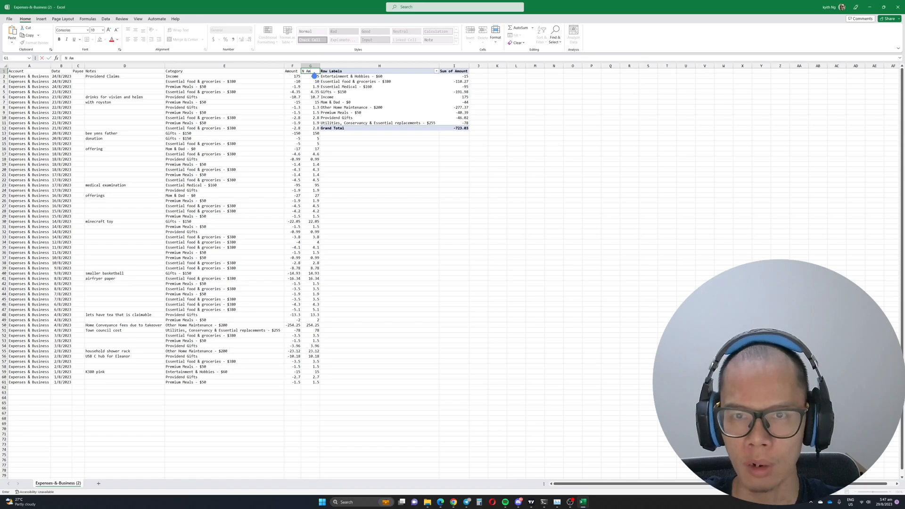
# Finish the N Amt column holding =-F2 negated amounts down to row 61.
pyautogui.click(379, 180)
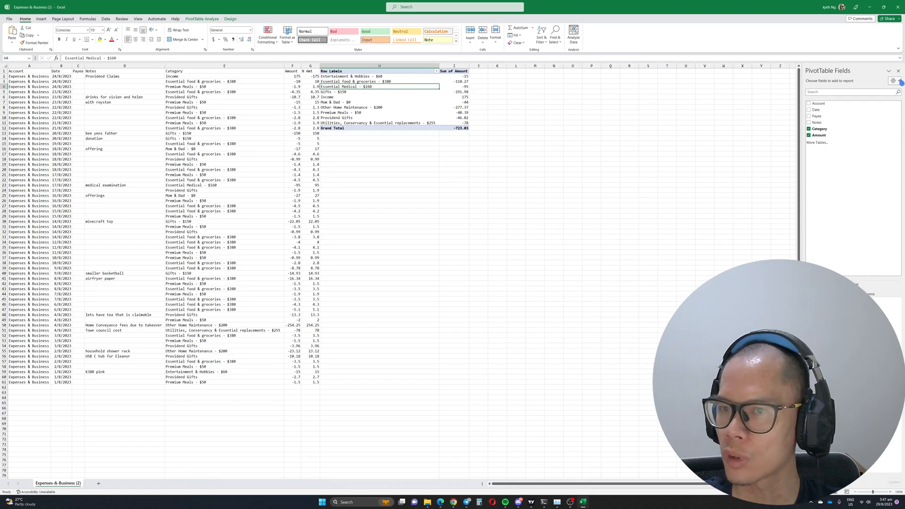
pyautogui.click(444, 178)
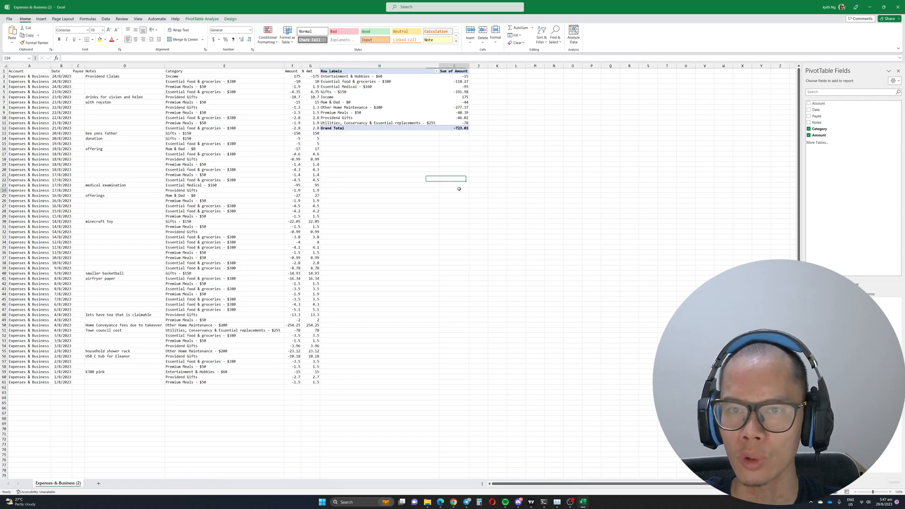
pyautogui.click(379, 97)
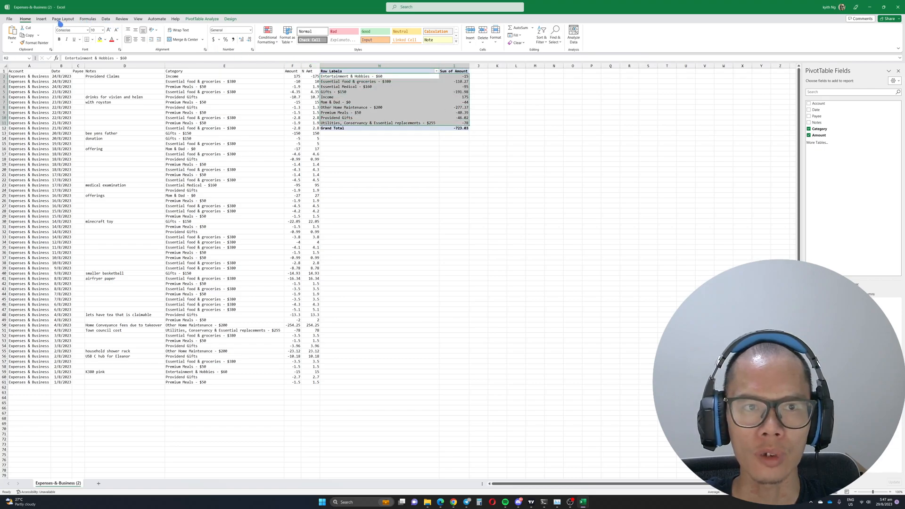
# Insert a Pie PivotChart of the category totals below the pivot table.
pyautogui.click(274, 42)
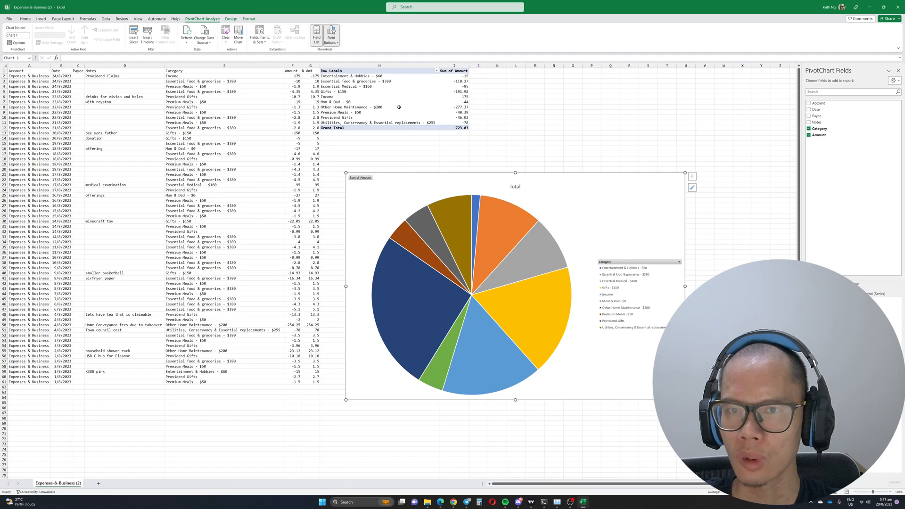
pyautogui.click(375, 107)
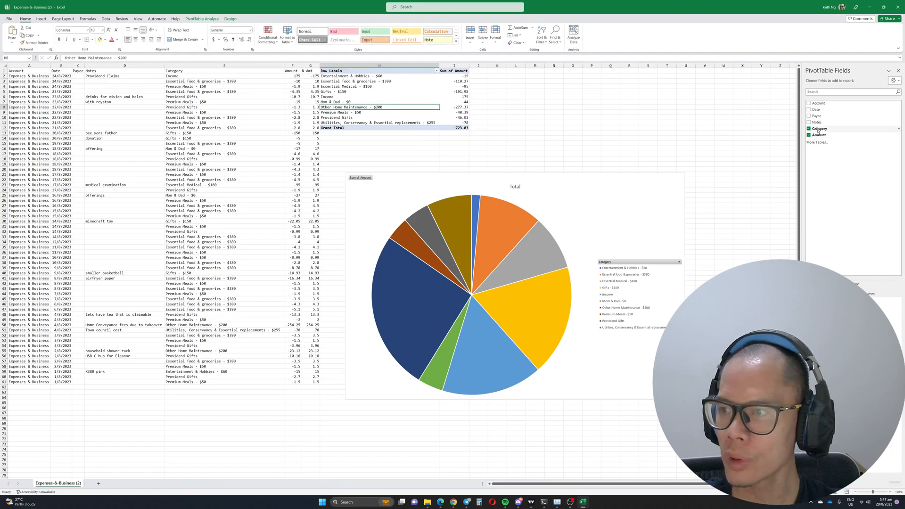
# Add the Notes field under Category in the pivot rows and select the pie chart.
pyautogui.click(818, 122)
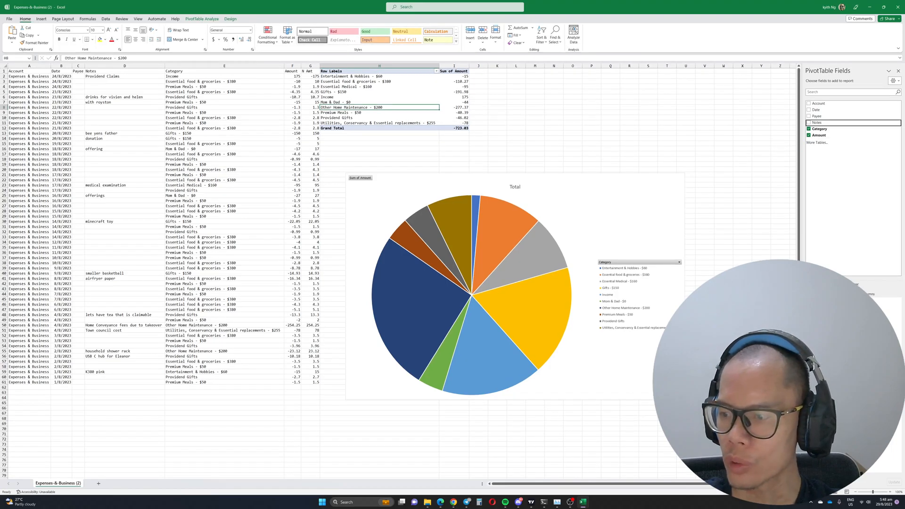
pyautogui.click(809, 121)
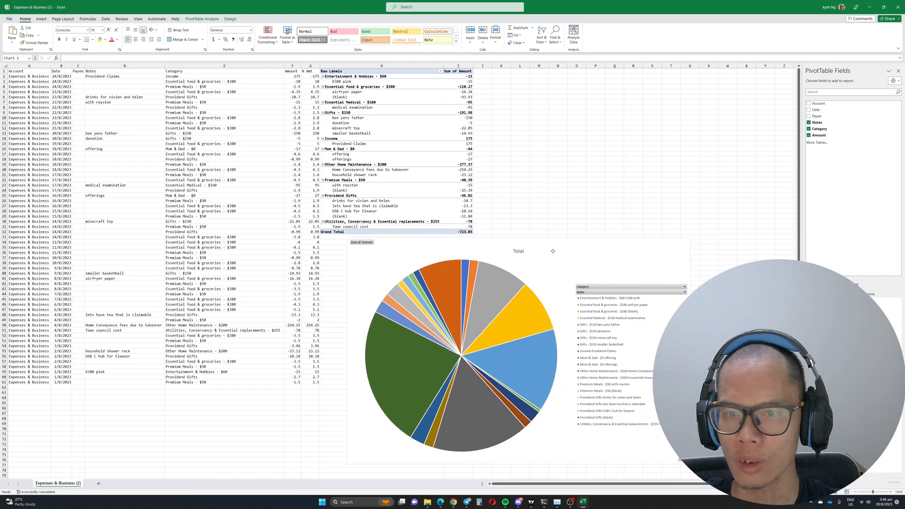
pyautogui.click(462, 346)
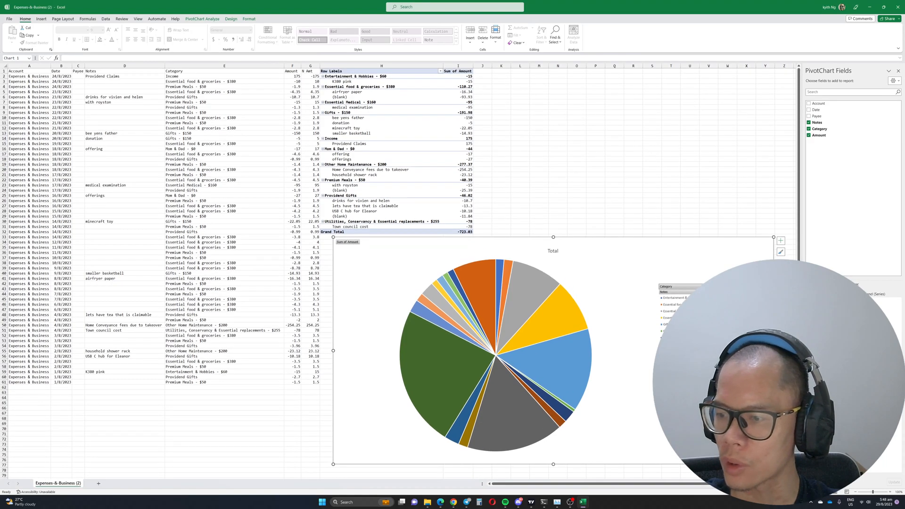
# Filter the pivot table's Category field to leave out Income, giving a total of -898.83.
pyautogui.scroll(-3)
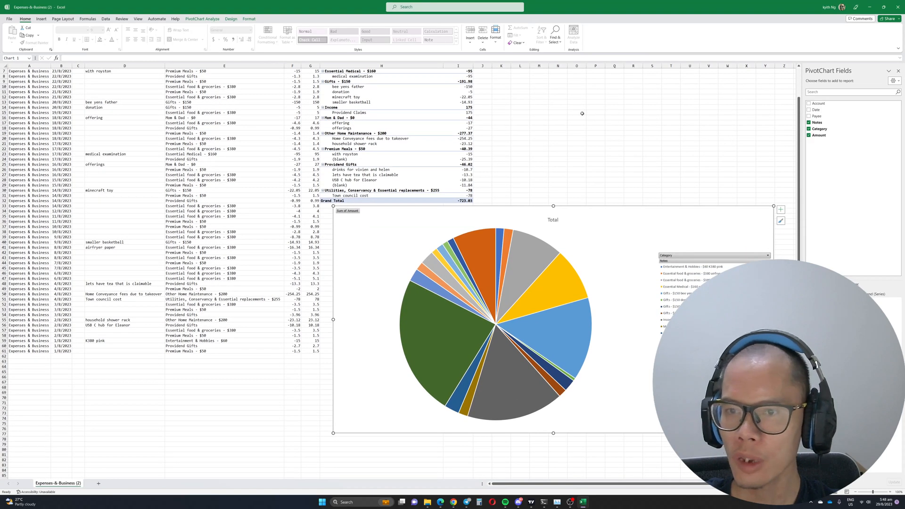
pyautogui.scroll(3)
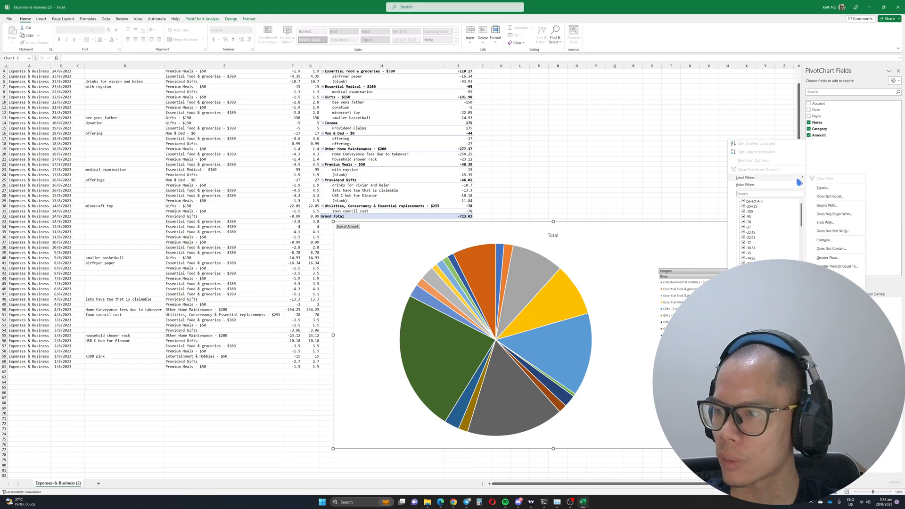
pyautogui.scroll(-3)
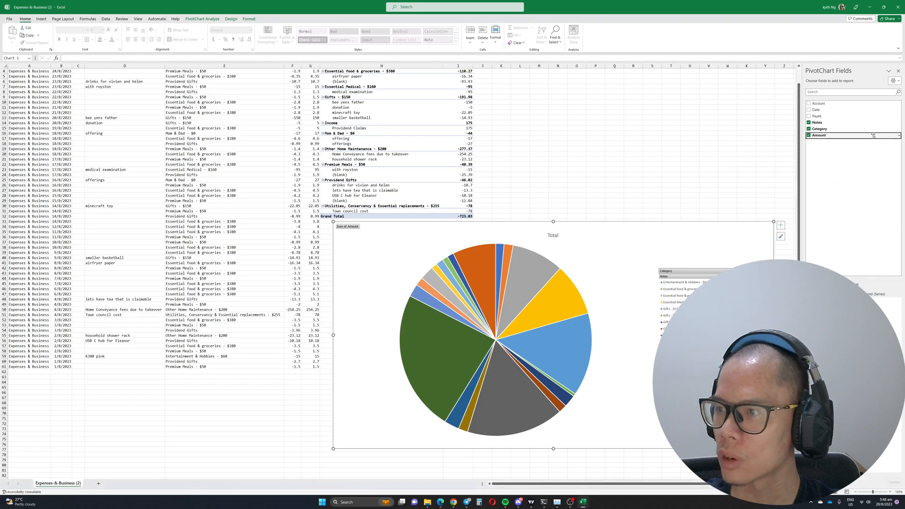
pyautogui.click(874, 136)
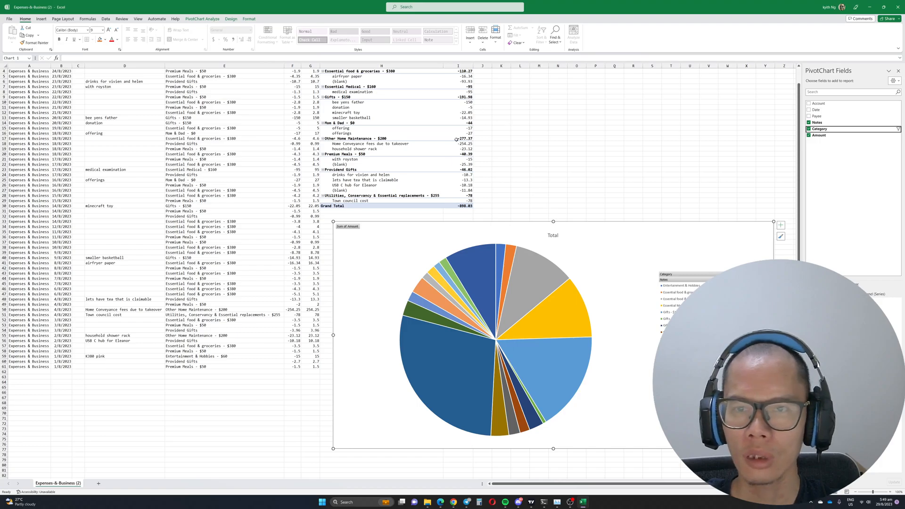
pyautogui.moveTo(458, 154)
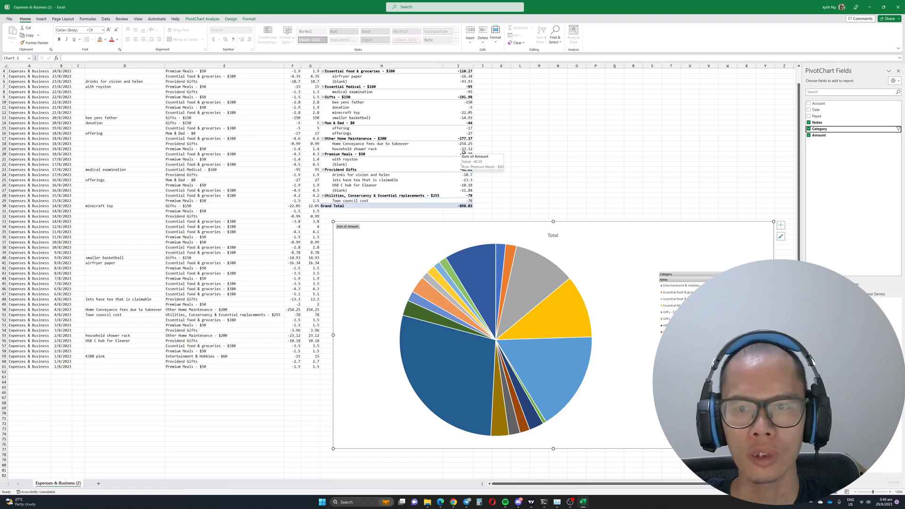